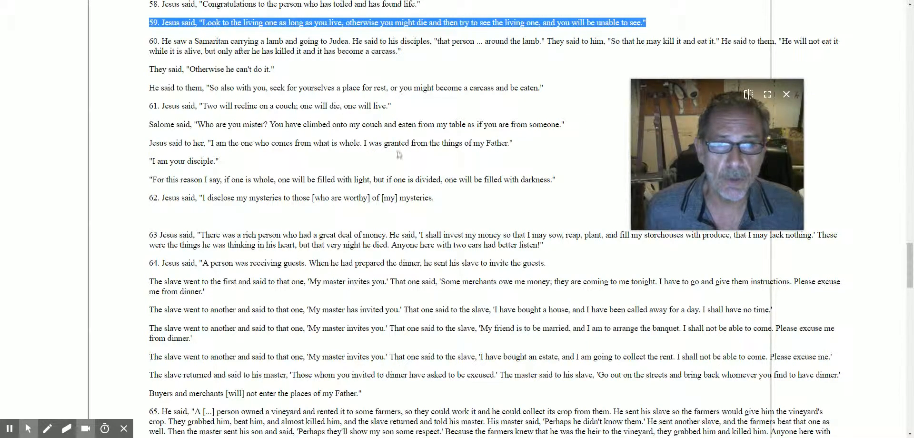
- Scroll the Gospel of Thomas page down until sayings 61–67 are in view
{"action": "scroll", "scroll_direction": "down", "scroll_amount": 3}
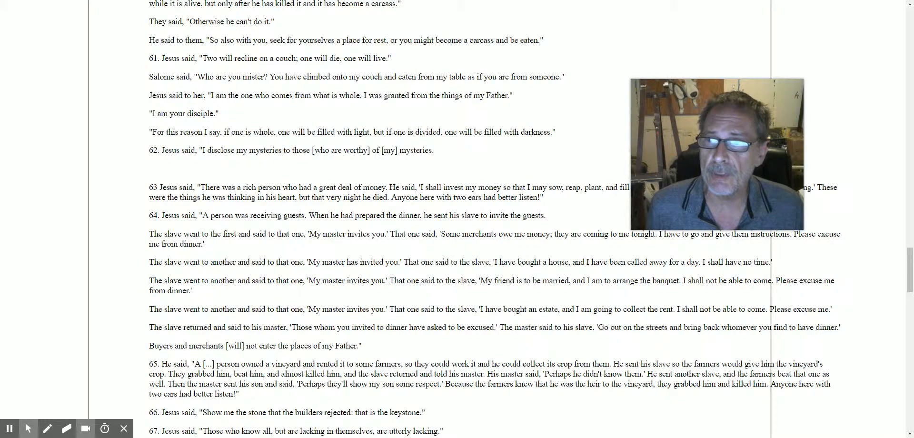
{"action": "scroll", "scroll_direction": "down", "scroll_amount": 3}
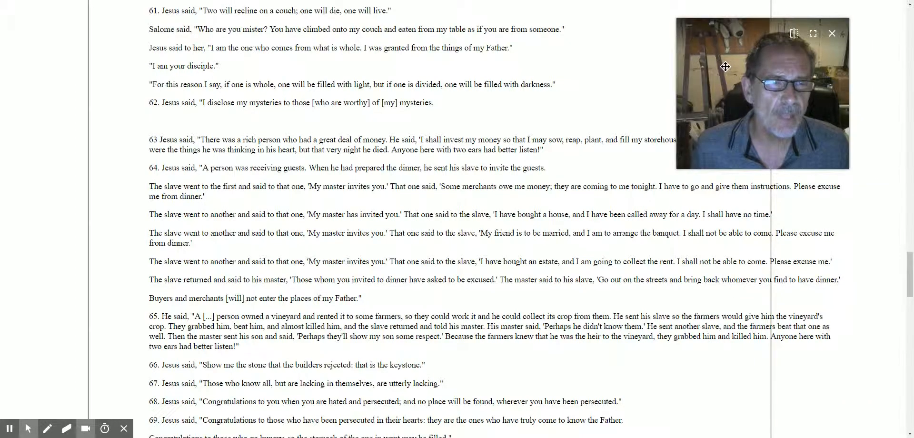
{"action": "mouse_move", "coordinate": [689, 49]}
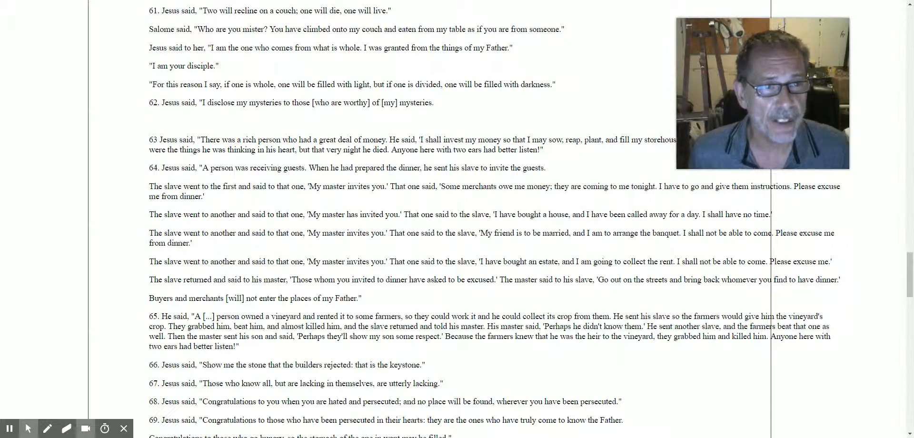
{"action": "mouse_move", "coordinate": [697, 74]}
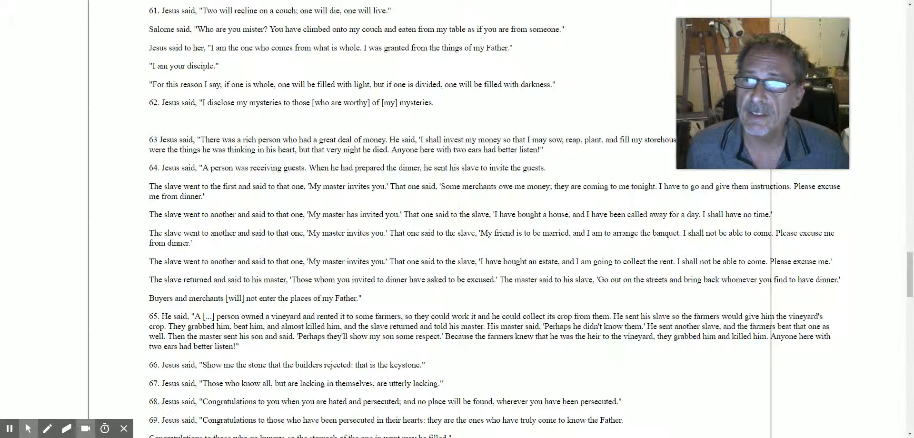
- Scroll further down the page so sayings 73–76 come into view
{"action": "scroll", "scroll_direction": "down", "scroll_amount": 3}
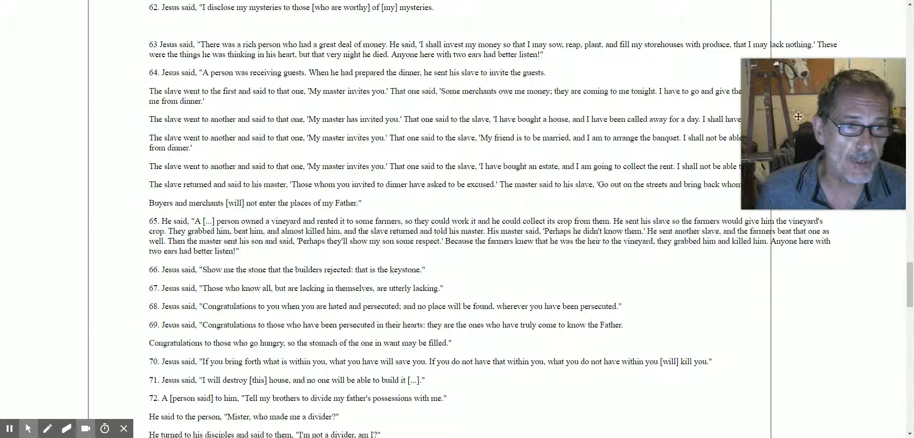
{"action": "left_click_drag", "start_coordinate": [816, 134], "coordinate": [798, 347]}
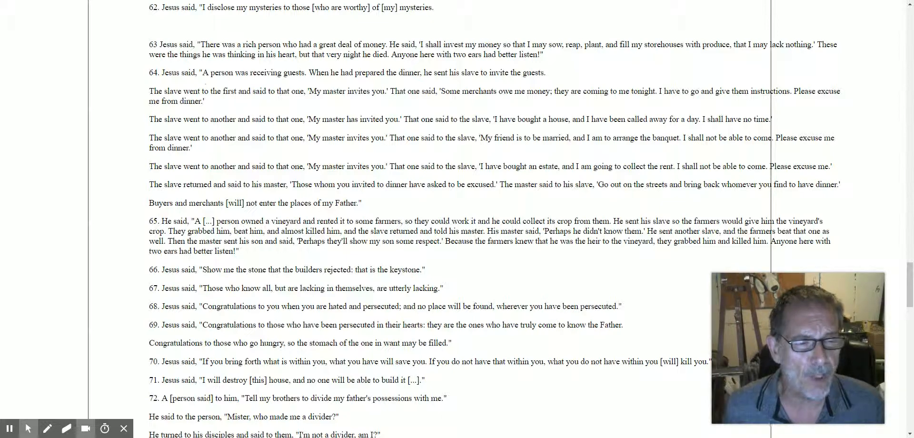
{"action": "mouse_move", "coordinate": [202, 80]}
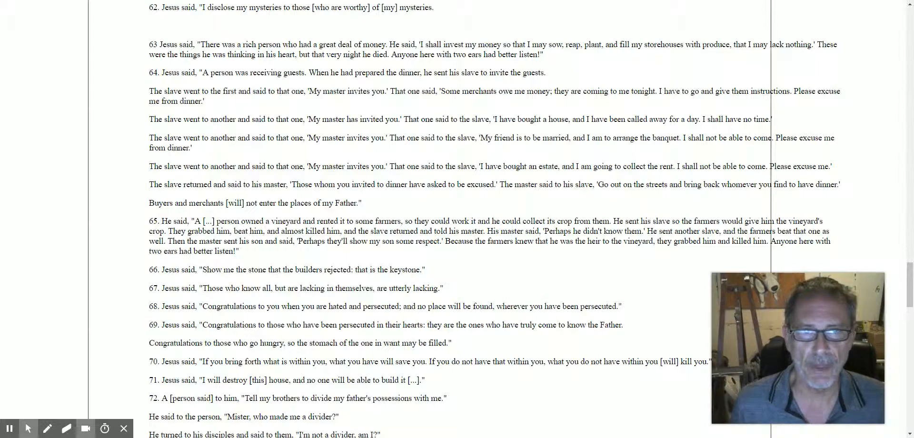
{"action": "mouse_move", "coordinate": [399, 114]}
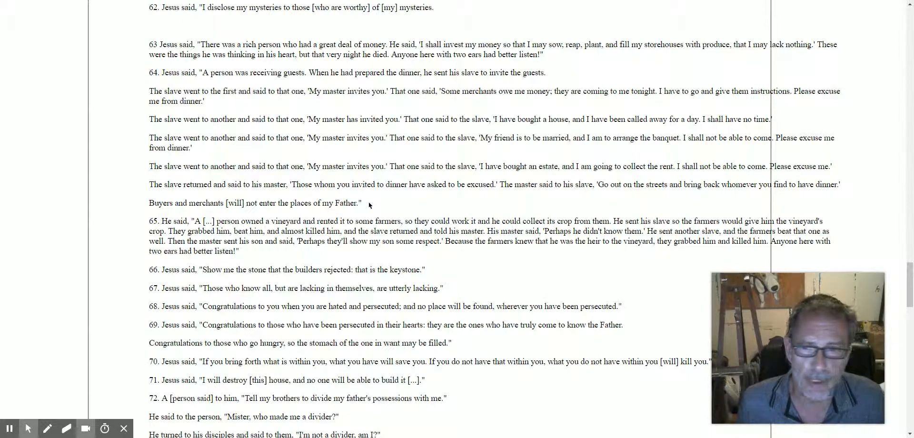
{"action": "scroll", "scroll_direction": "down", "scroll_amount": 3}
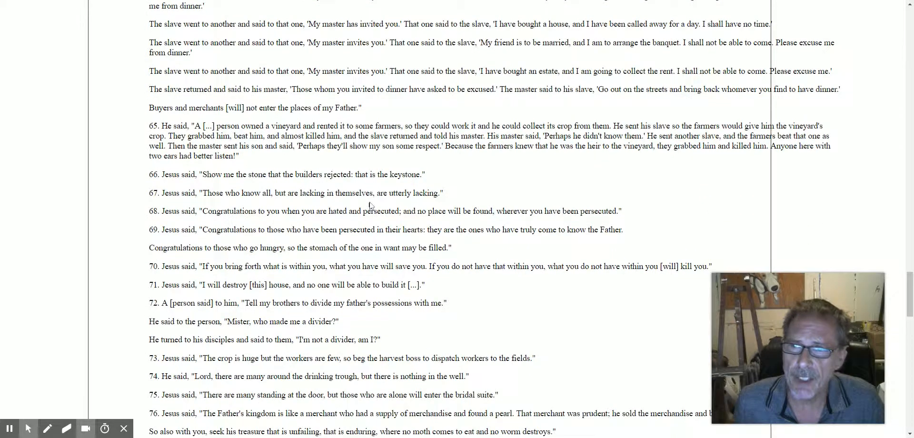
{"action": "mouse_move", "coordinate": [136, 167]}
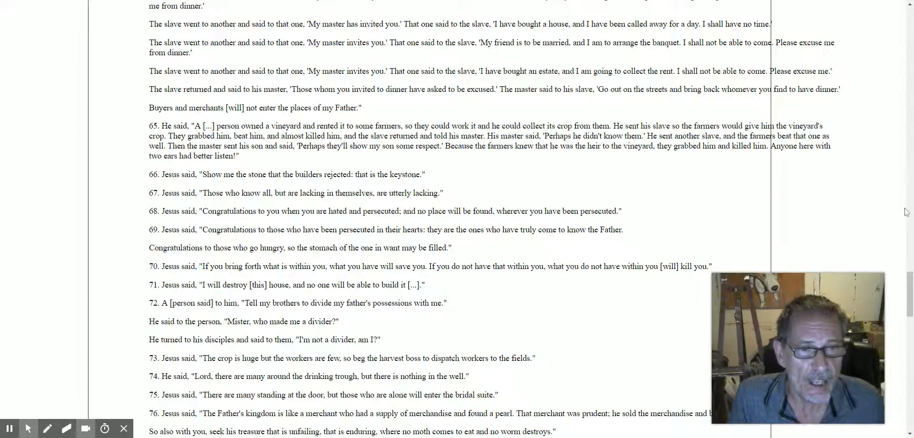
{"action": "mouse_move", "coordinate": [807, 309]}
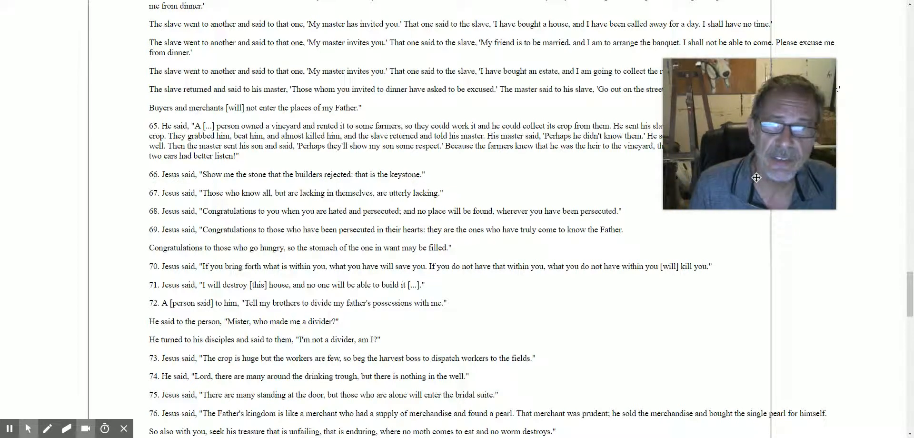
{"action": "mouse_move", "coordinate": [757, 182]}
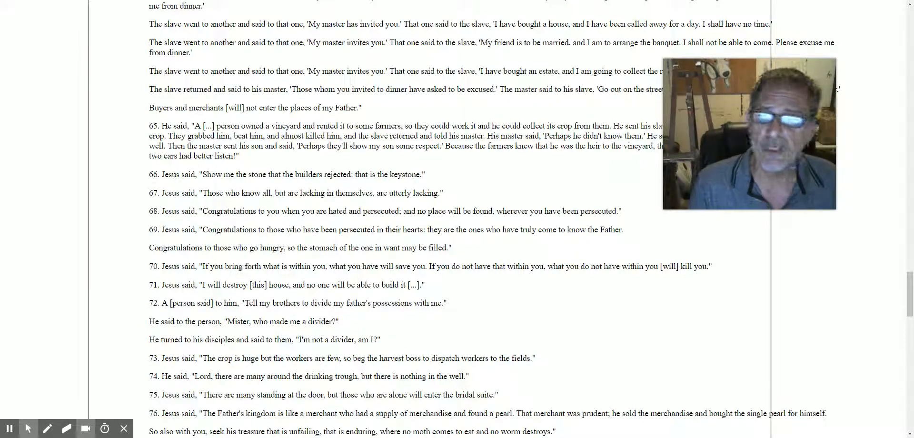
{"action": "mouse_move", "coordinate": [496, 167]}
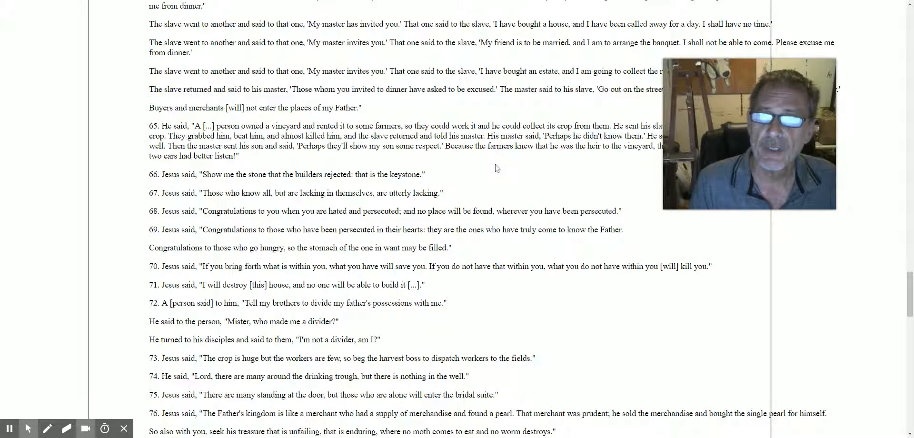
- Scroll down then slightly back up so sayings 77 and 78 are visible
{"action": "scroll", "scroll_direction": "down", "scroll_amount": 3}
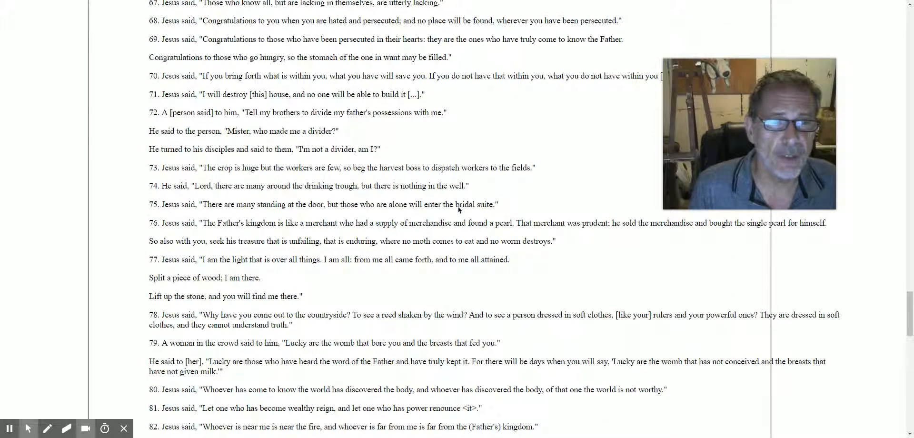
{"action": "scroll", "scroll_direction": "up", "scroll_amount": 3}
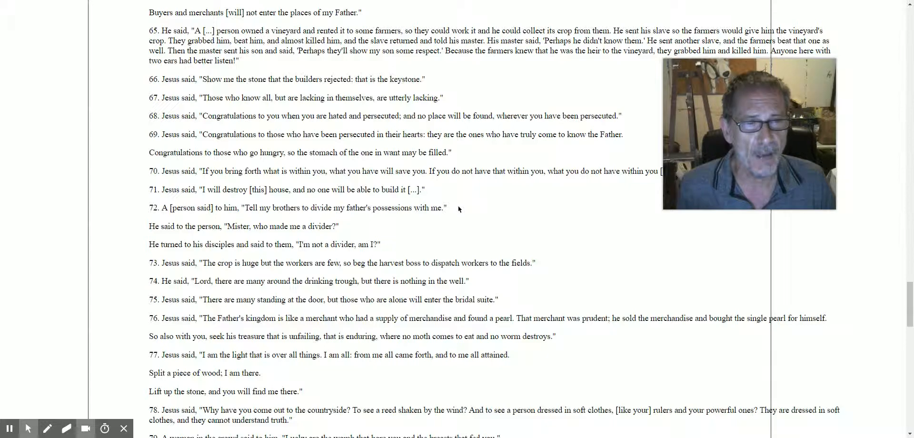
{"action": "mouse_move", "coordinate": [472, 203]}
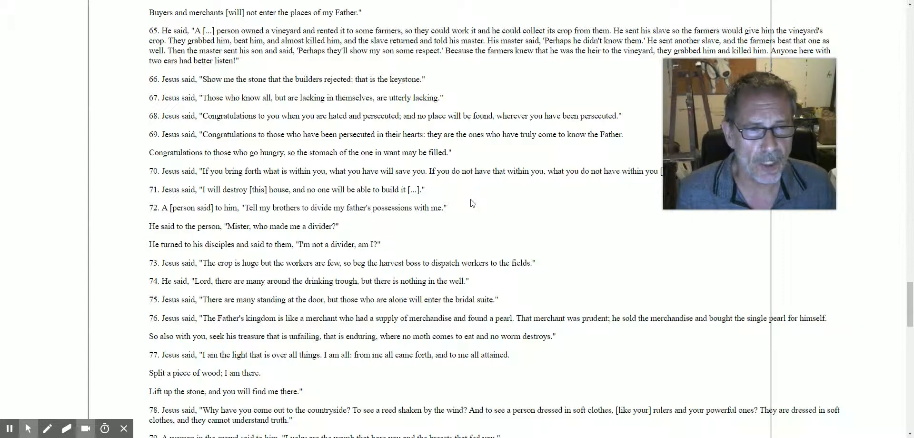